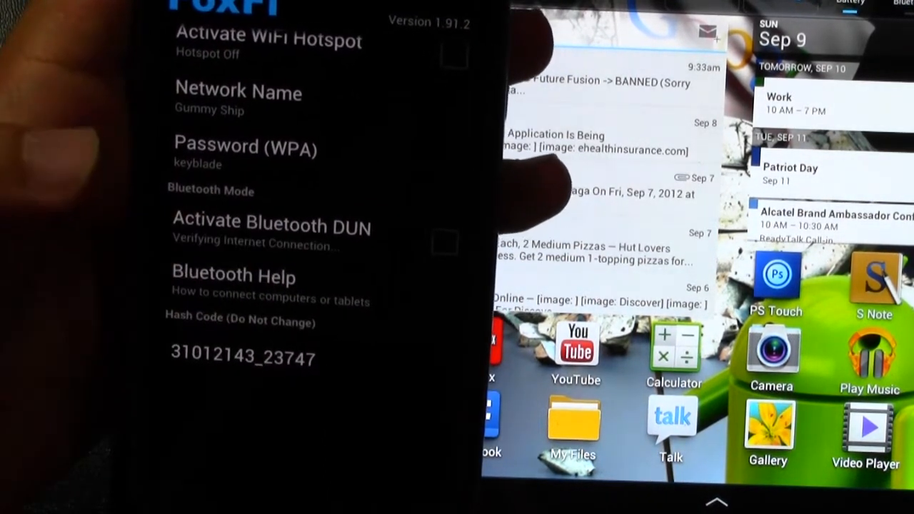
# Activate Bluetooth DUN in FoxFi to share the phone's internet connection.
pyautogui.click(270, 227)
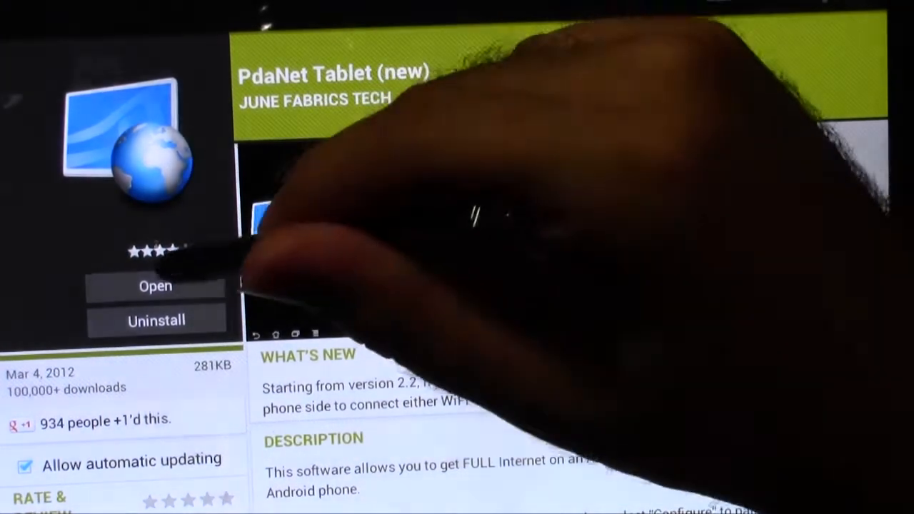
# Open the installed PdaNet Tablet (new) app from its Play Store page.
pyautogui.click(155, 285)
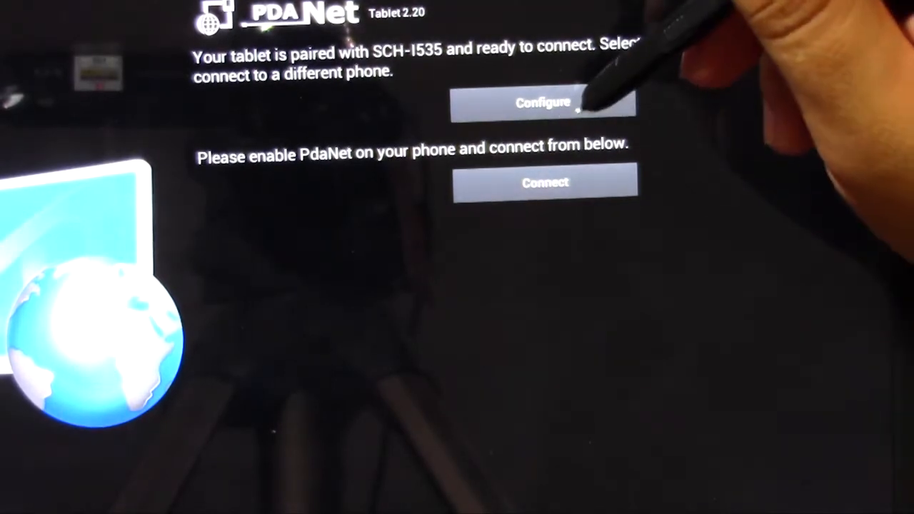
# Show the 'choose your phone' setup options via Configure.
pyautogui.click(544, 102)
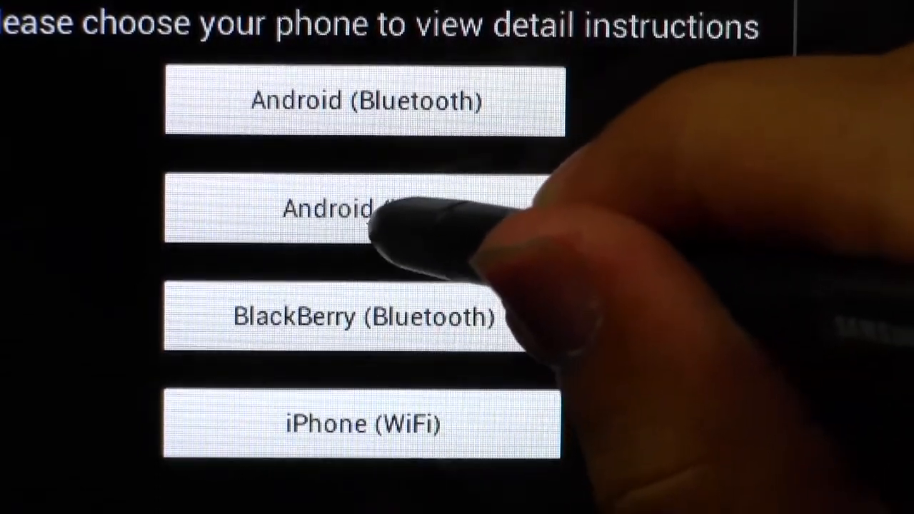
# View the Android phone setup instructions before returning to the main screen.
pyautogui.click(364, 208)
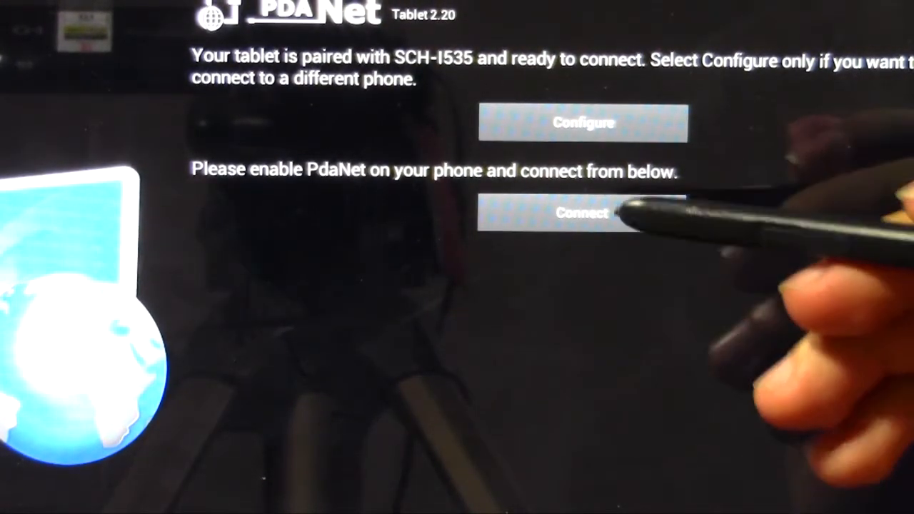
# Connect the tablet to the internet through the paired SCH-I535 phone.
pyautogui.click(582, 213)
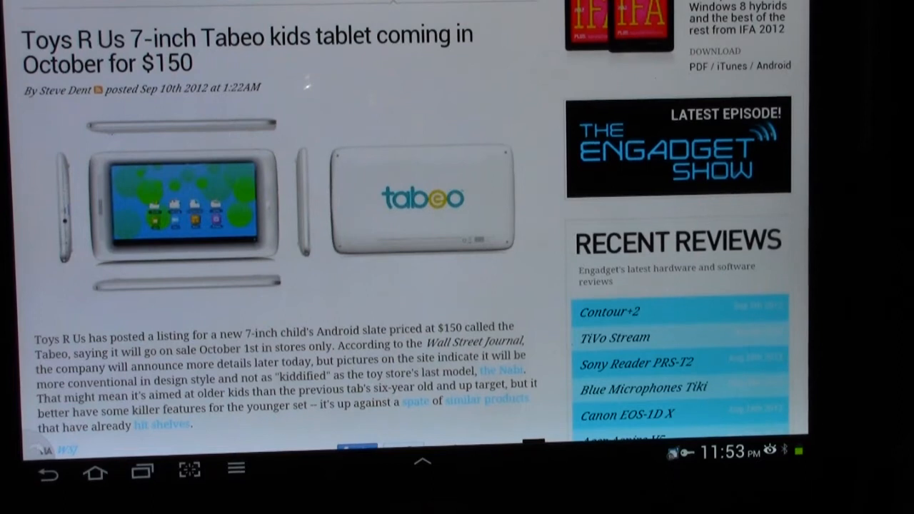
# Scroll the Engadget Tabeo article past its opening photos to the body text.
pyautogui.scroll(-3)
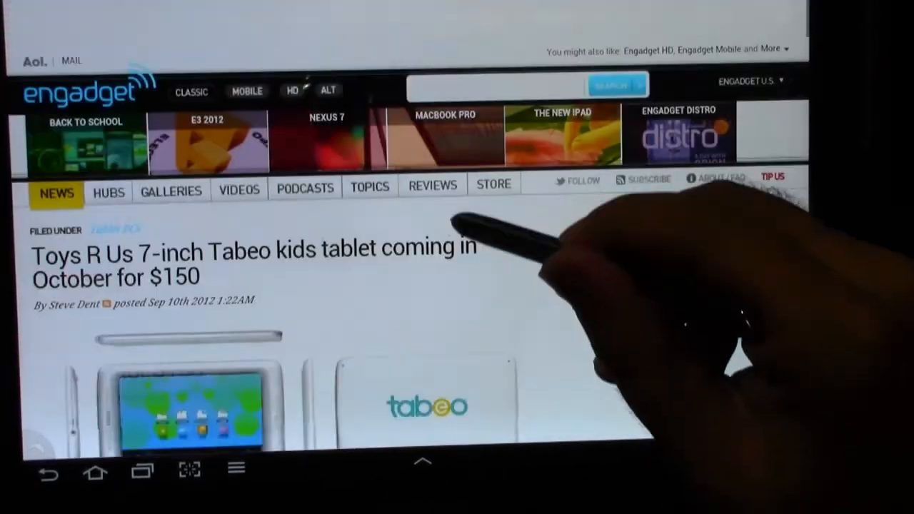
pyautogui.scroll(-3)
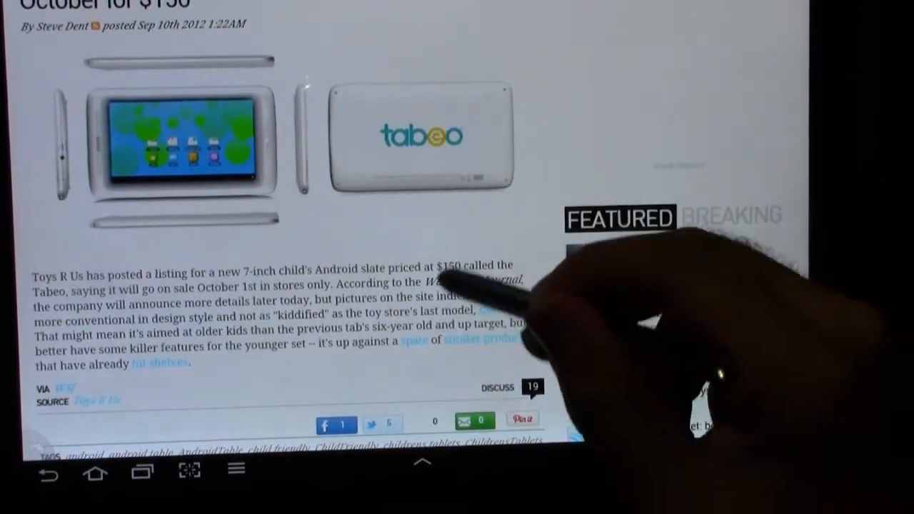